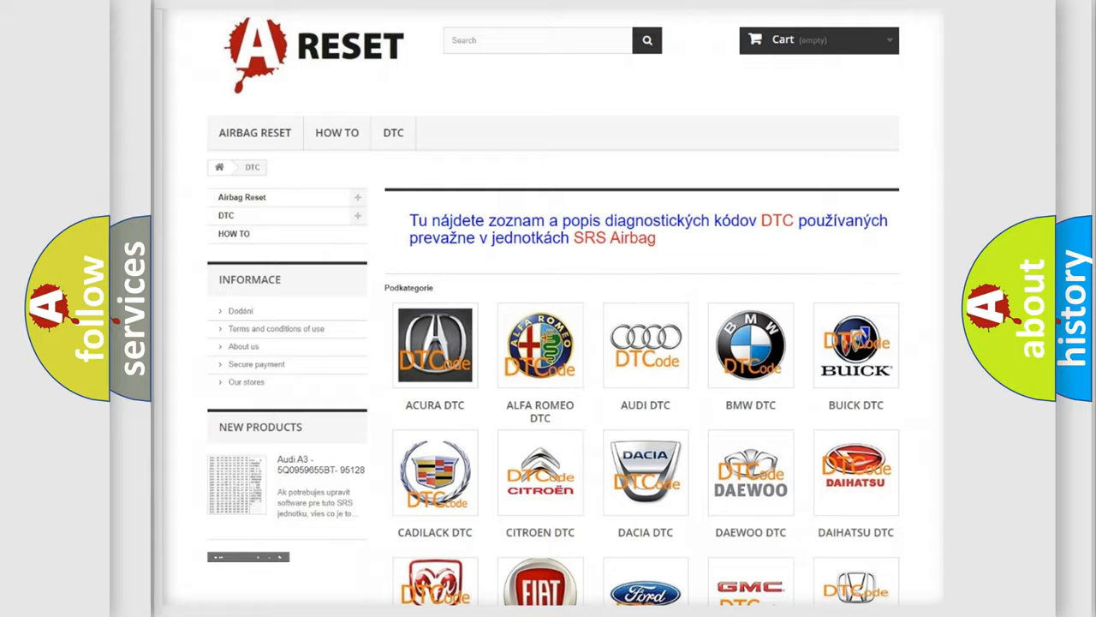
pyautogui.scroll(-3)
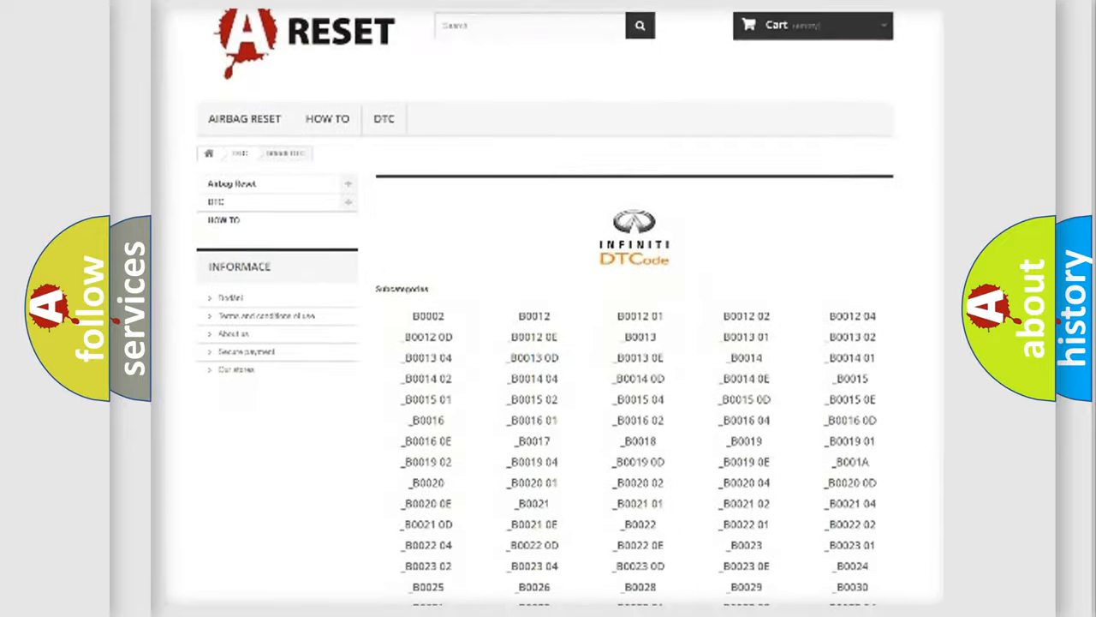
pyautogui.scroll(-3)
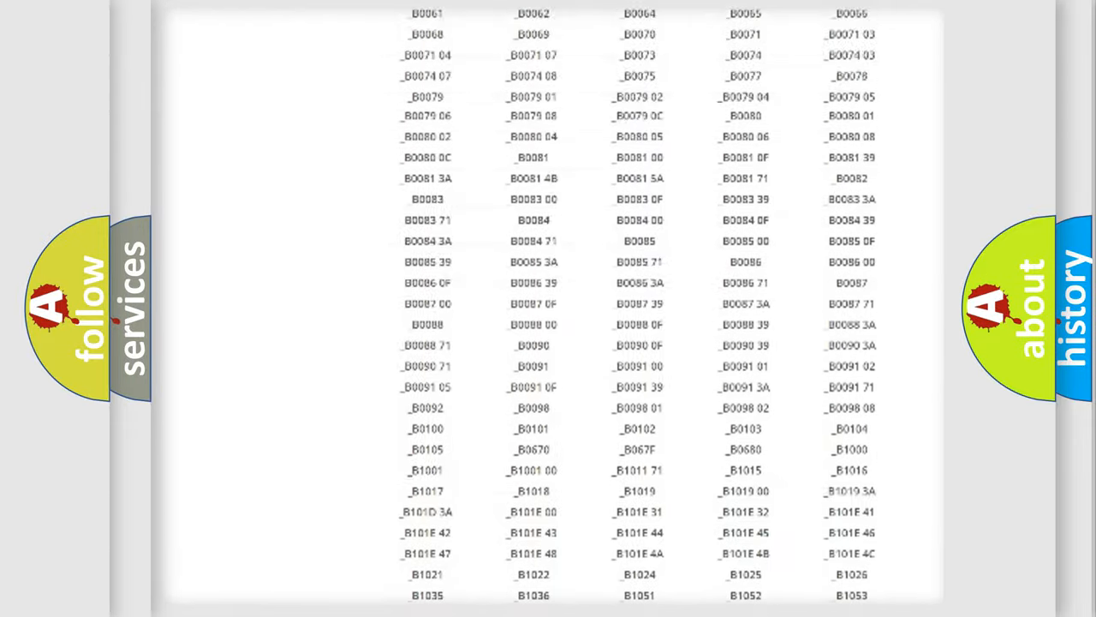